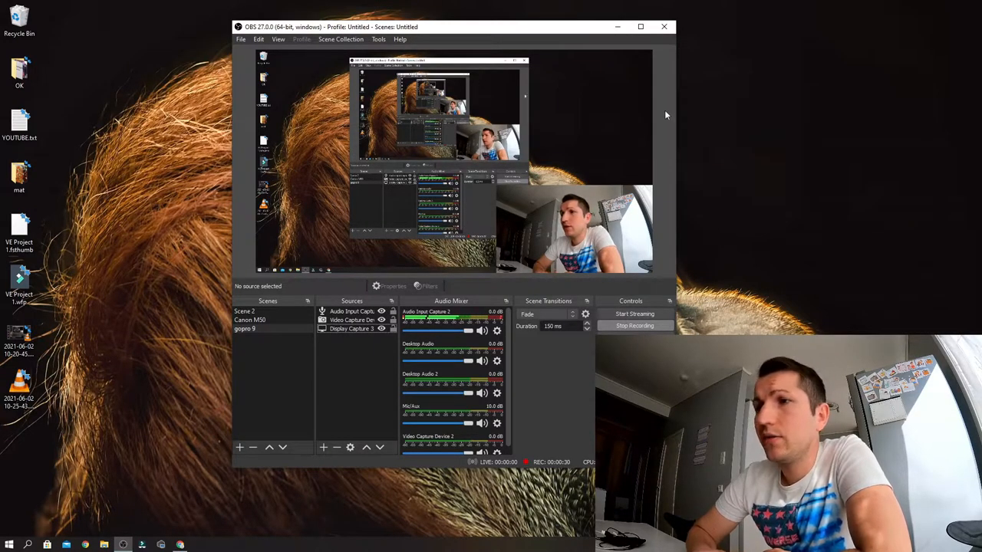
{"action": "mouse_move", "coordinate": [712, 161]}
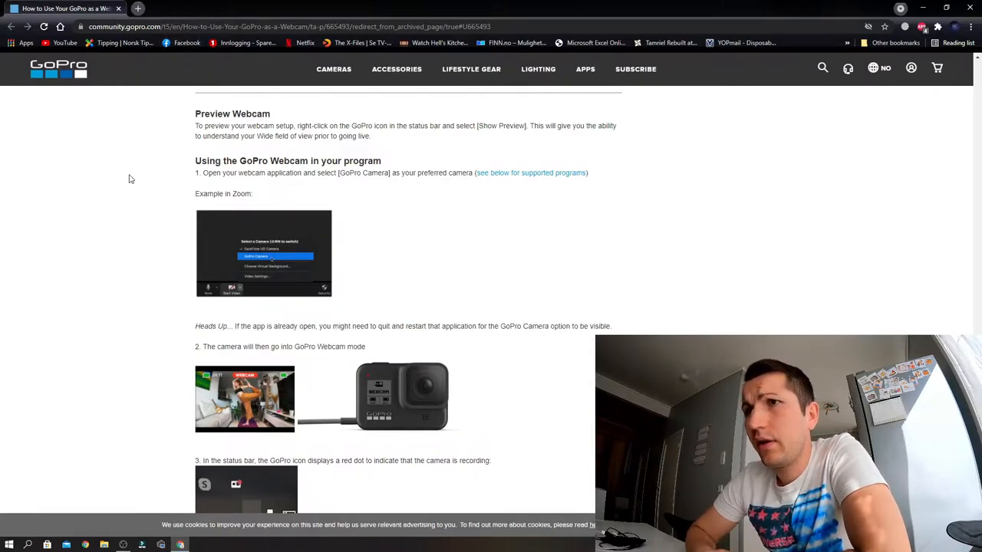
Return to OBS and bring up the context menu of the Video Capture Device 2 source
{"action": "scroll", "scroll_direction": "down", "scroll_amount": 3}
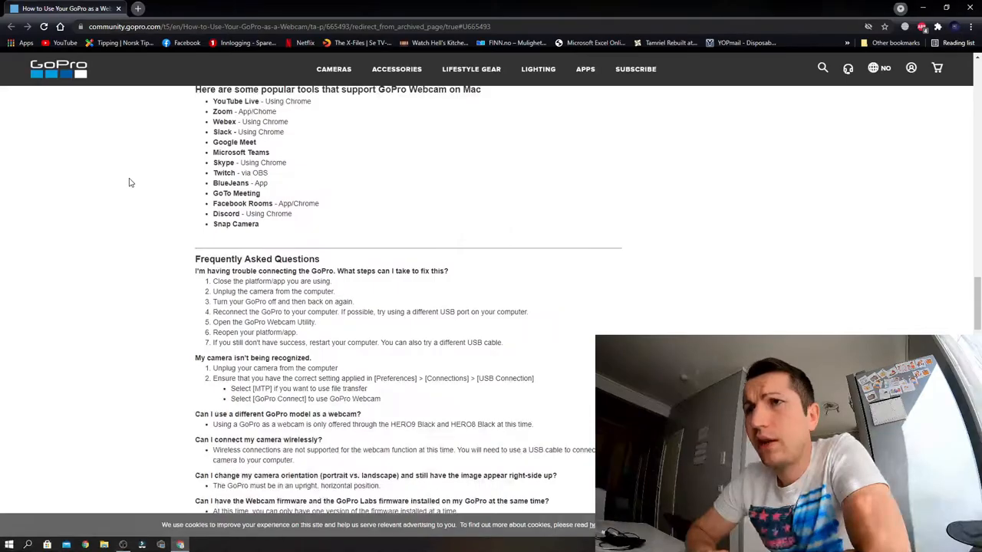
{"action": "scroll", "scroll_direction": "up", "scroll_amount": 3}
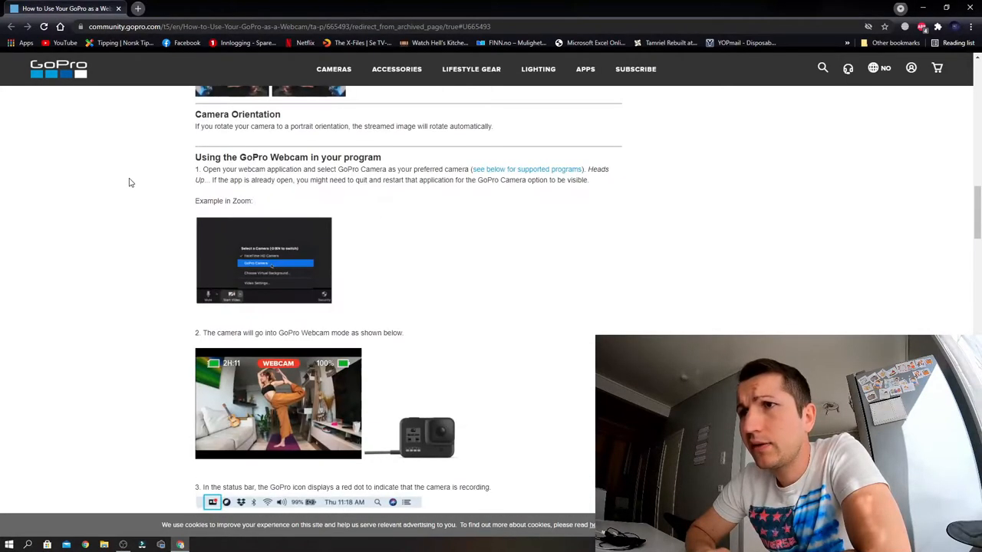
{"action": "scroll", "scroll_direction": "down", "scroll_amount": 3}
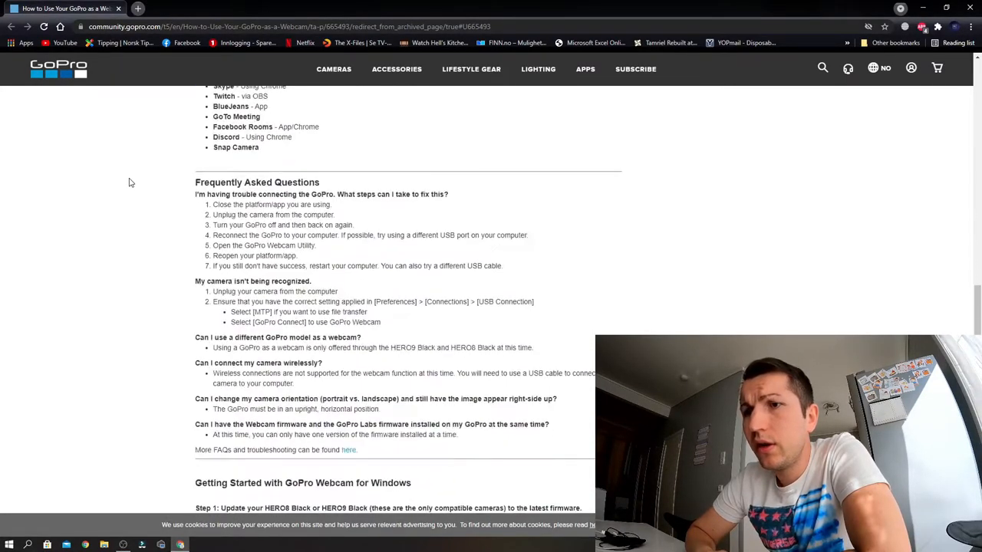
{"action": "scroll", "scroll_direction": "down", "scroll_amount": 3}
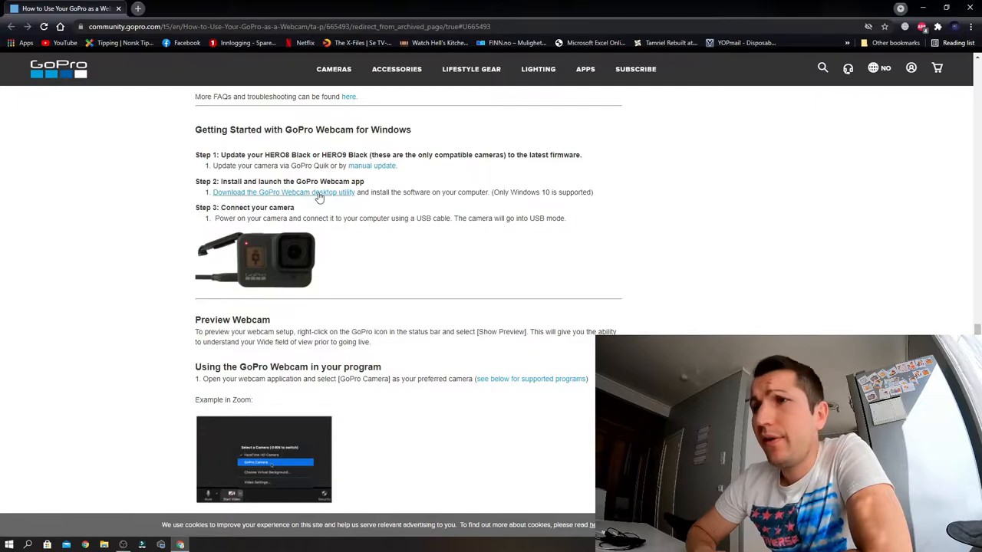
{"action": "mouse_move", "coordinate": [500, 279]}
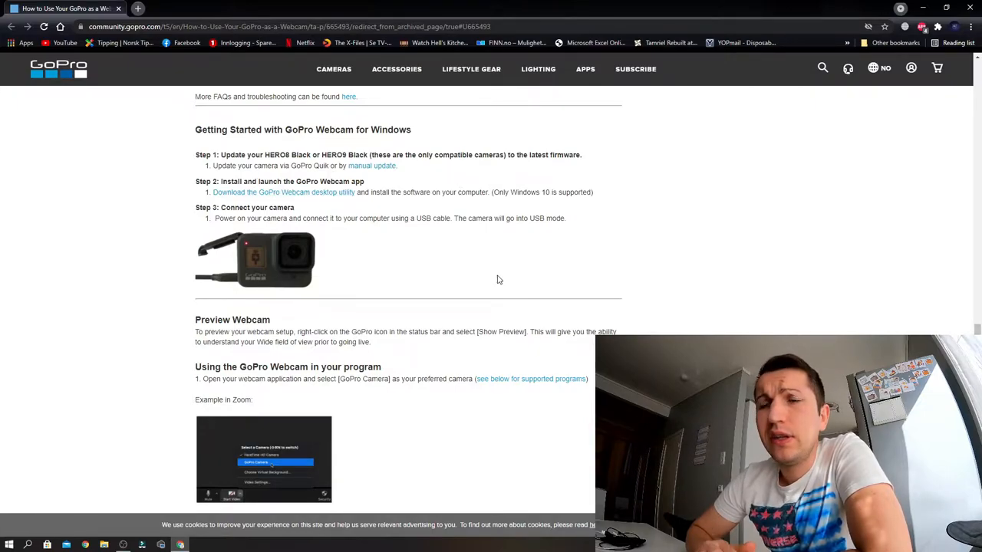
{"action": "scroll", "scroll_direction": "down", "scroll_amount": 3}
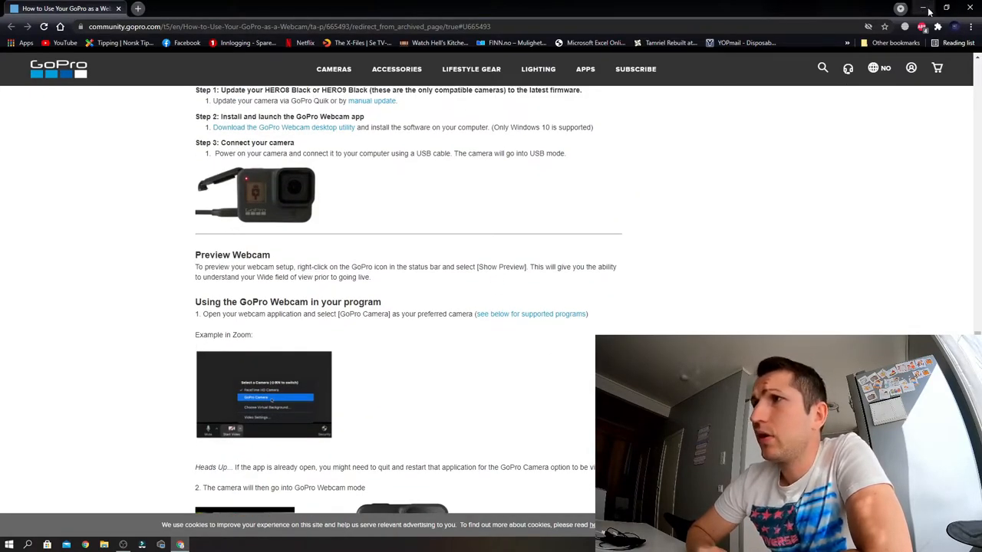
{"action": "left_click", "coordinate": [923, 9]}
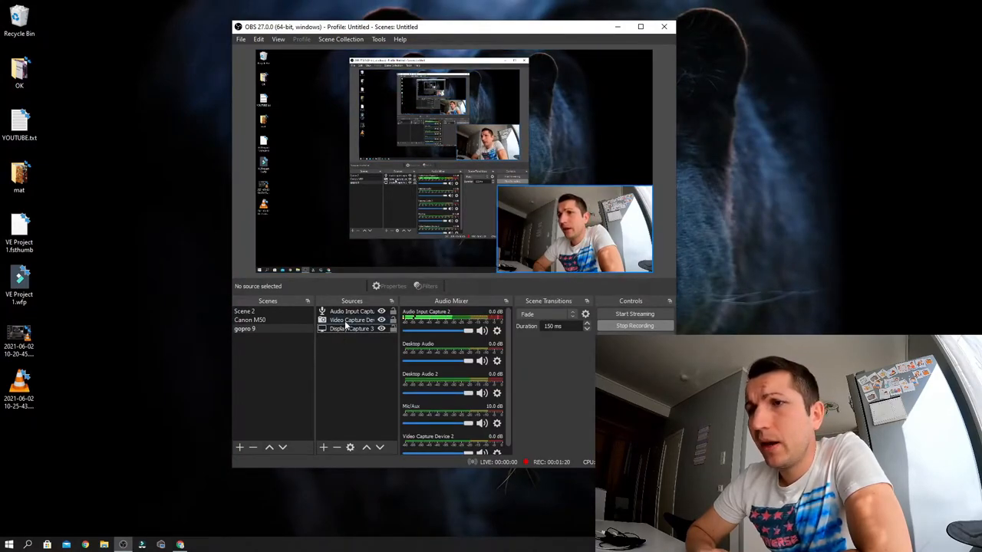
{"action": "left_click", "coordinate": [350, 321]}
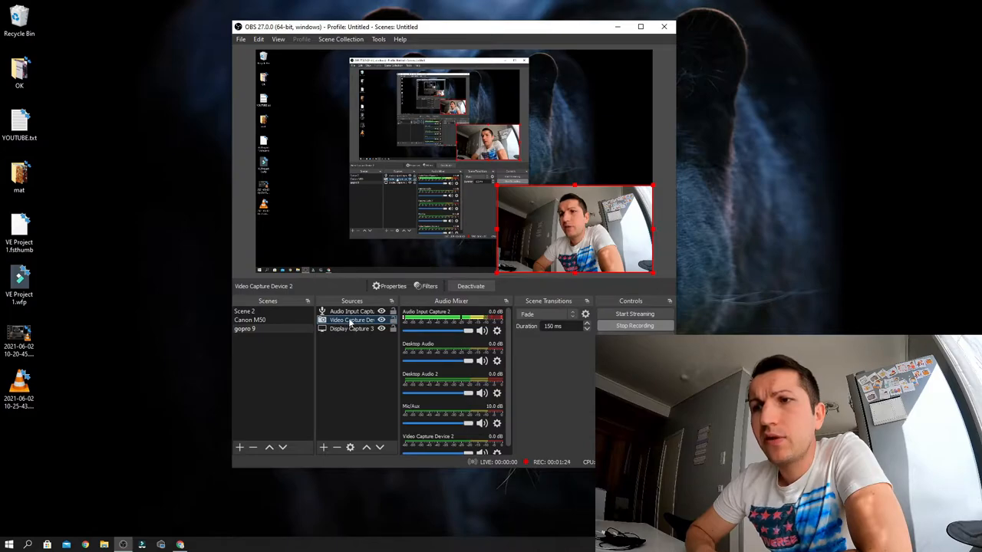
{"action": "right_click", "coordinate": [351, 321]}
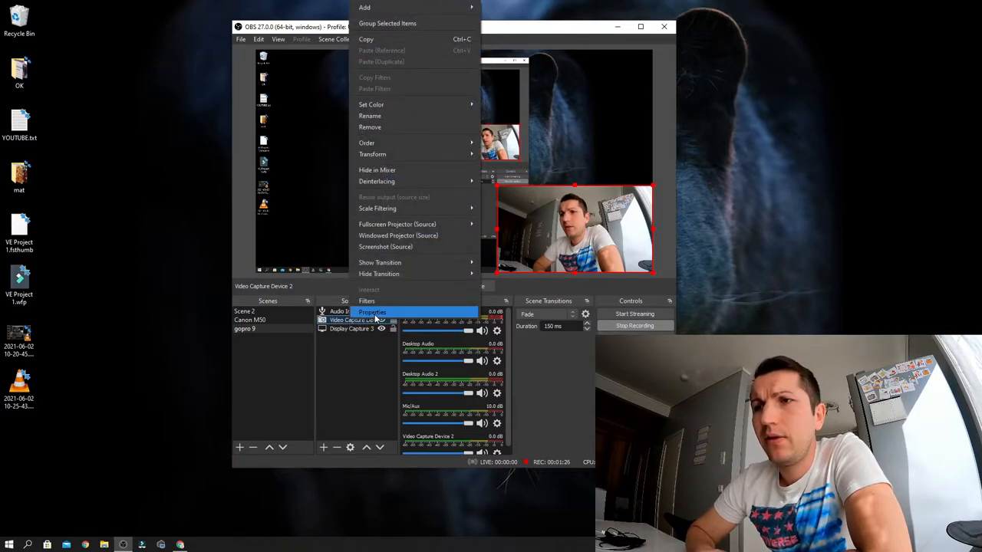
Review the source Properties, keep GoPro Webcam as the device, and confirm with OK
{"action": "left_click", "coordinate": [371, 312]}
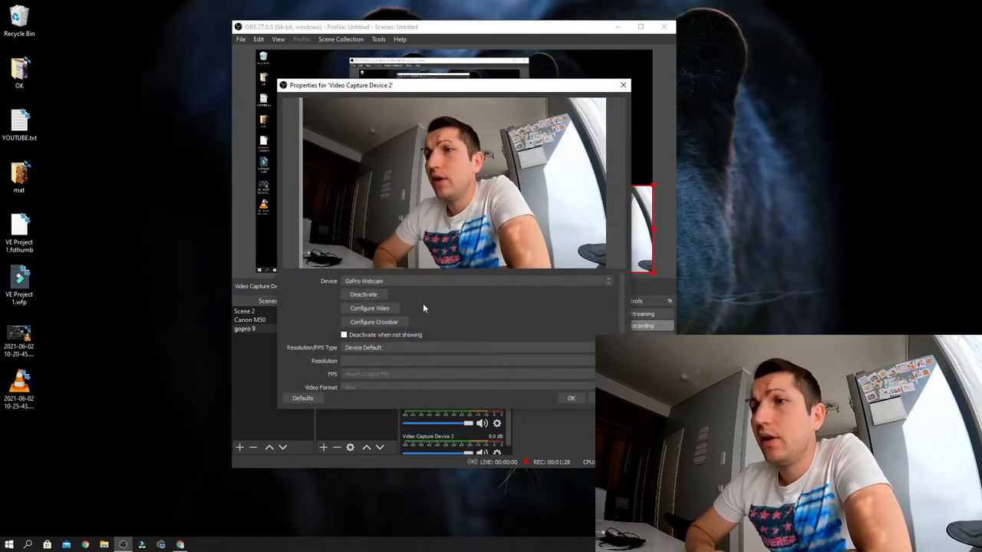
{"action": "left_click", "coordinate": [475, 281]}
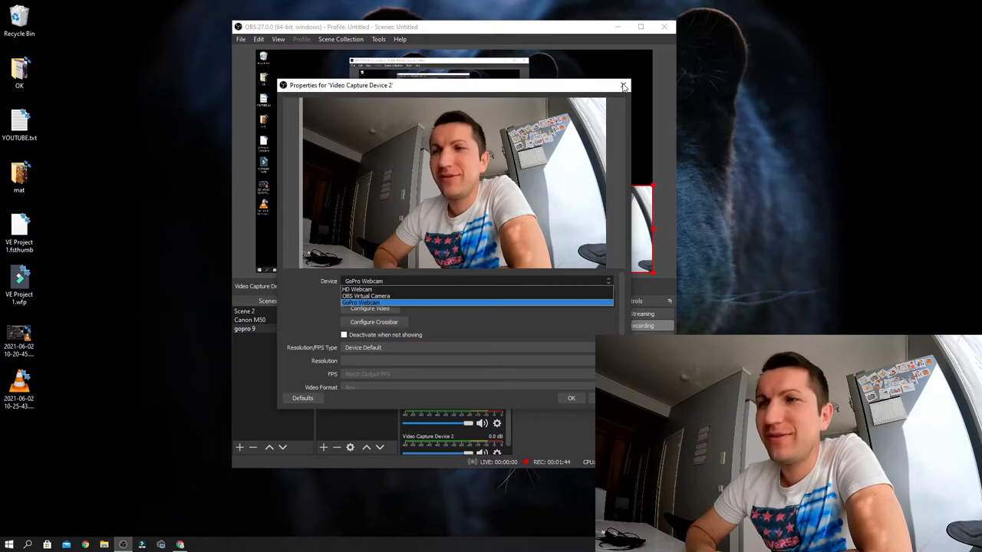
{"action": "left_click", "coordinate": [361, 303]}
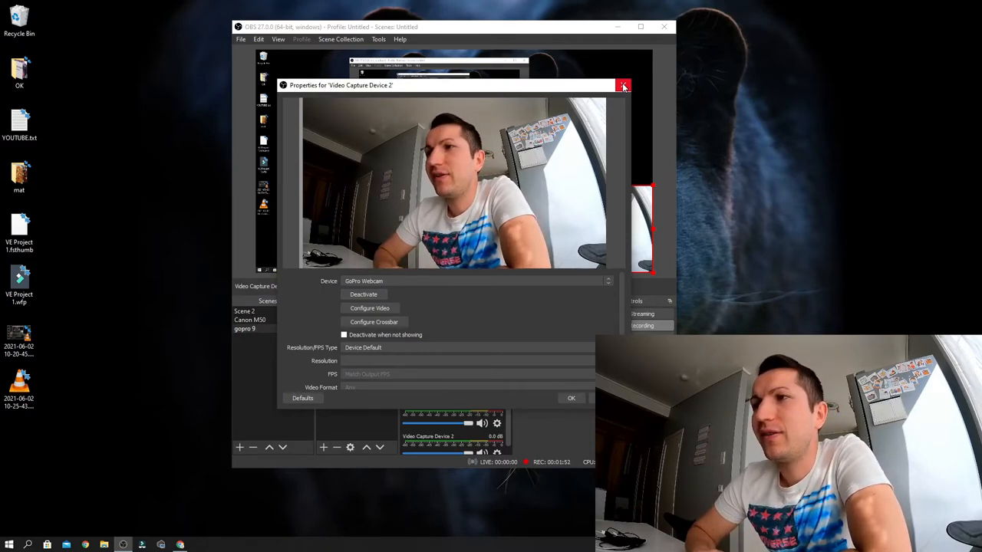
{"action": "mouse_move", "coordinate": [574, 356]}
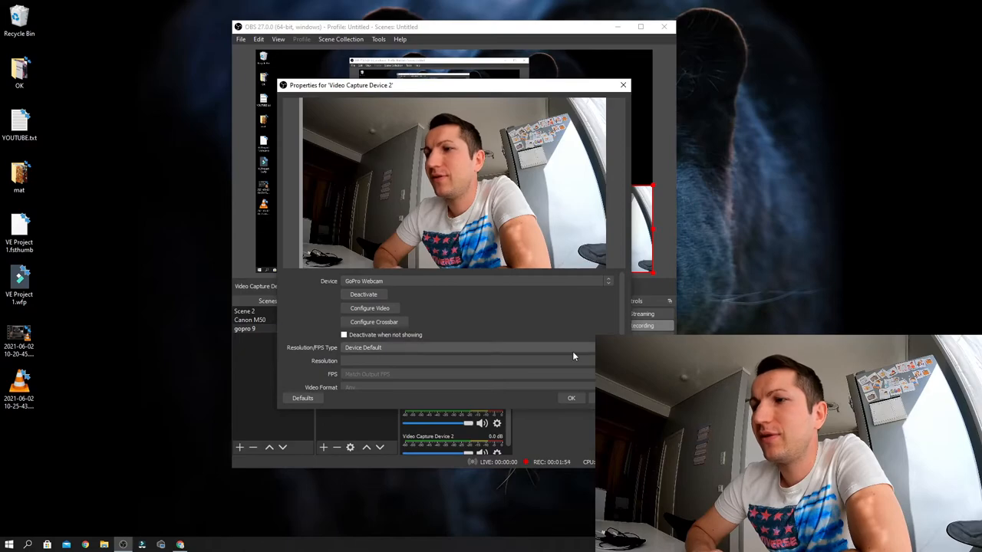
{"action": "left_click", "coordinate": [570, 398]}
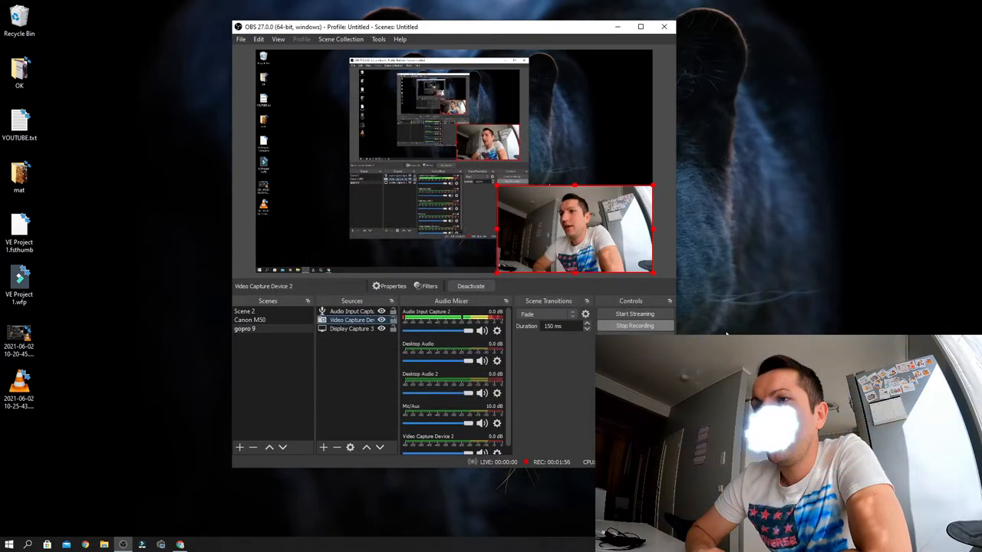